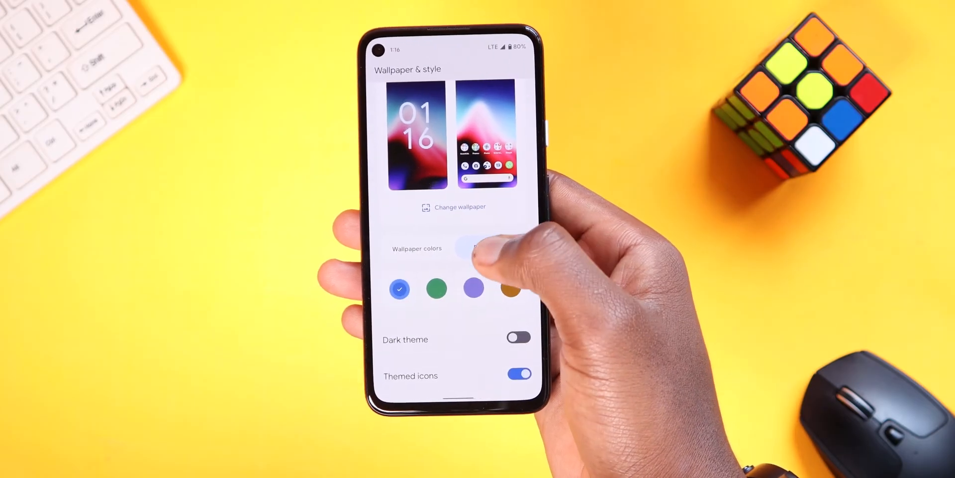
View the wallpaper colour options, then show Copy and Share for the YouTube card's link
{"action": "left_click", "coordinate": [487, 244]}
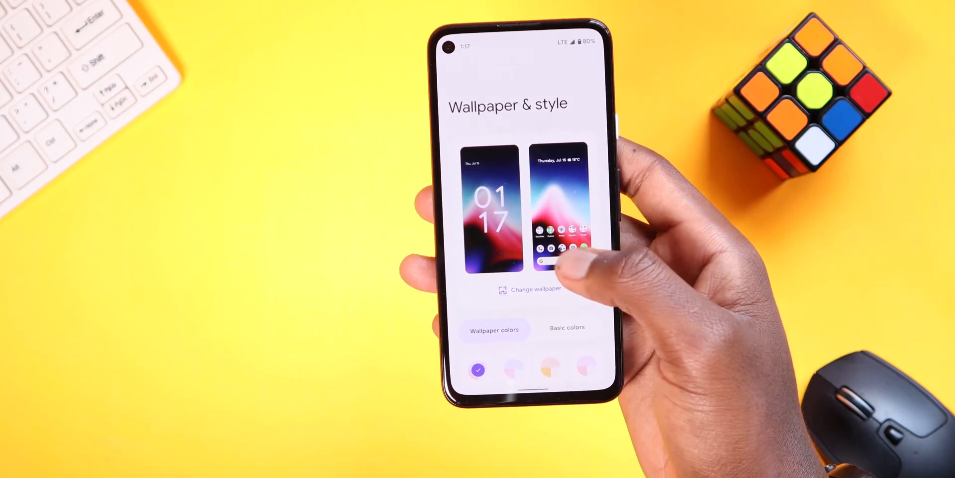
{"action": "left_click", "coordinate": [558, 207]}
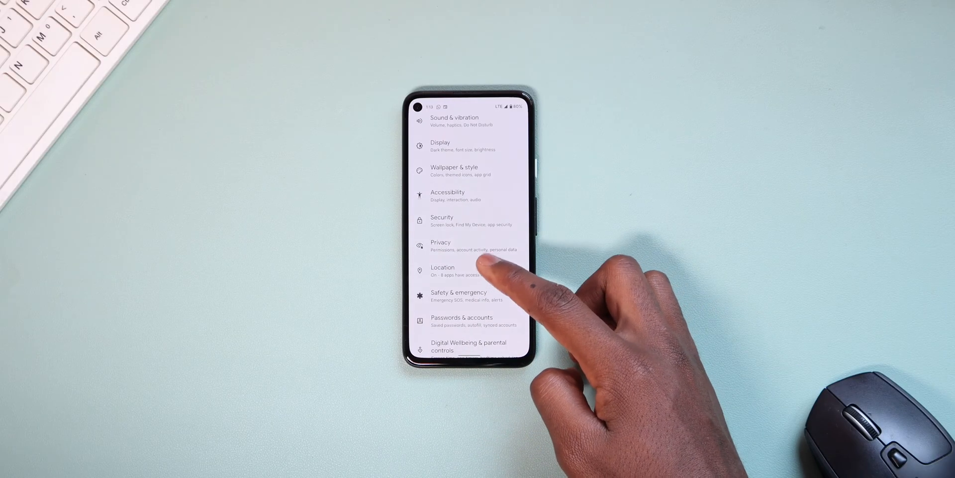
{"action": "left_click", "coordinate": [442, 221]}
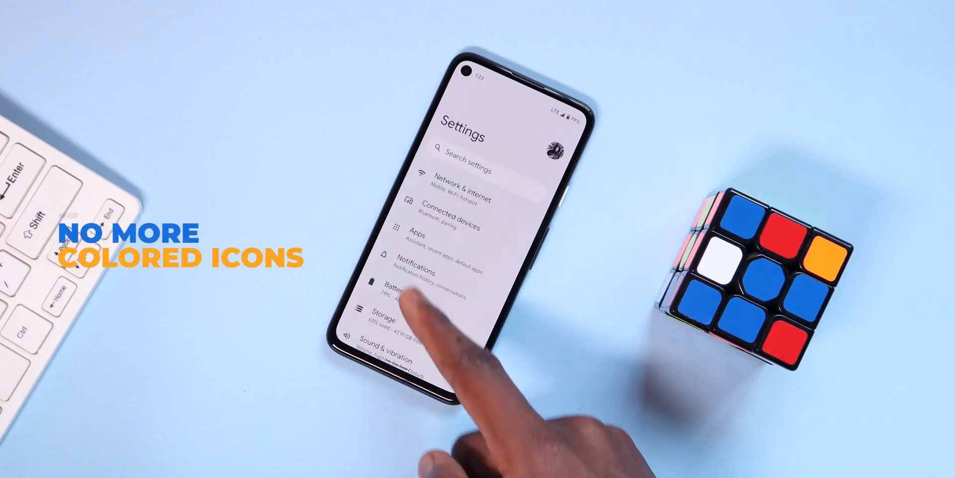
{"action": "scroll", "scroll_direction": "down", "scroll_amount": 3}
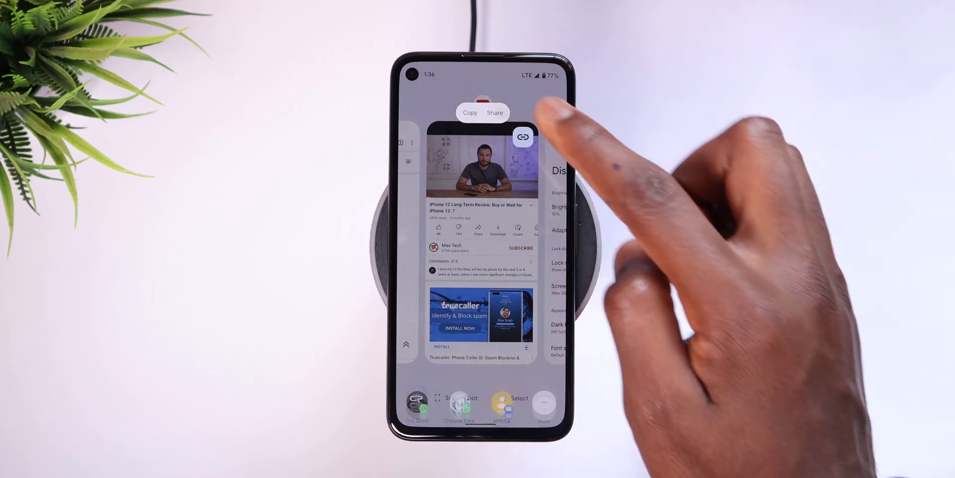
Switch Wi-Fi off in the Internet panel, keeping mobile data, then open the widget picker
{"action": "left_click", "coordinate": [494, 112]}
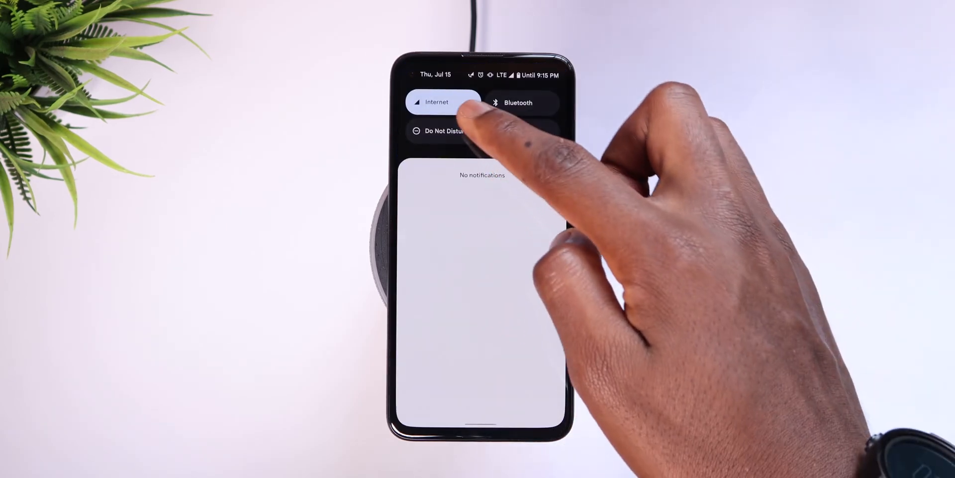
{"action": "left_click", "coordinate": [437, 102]}
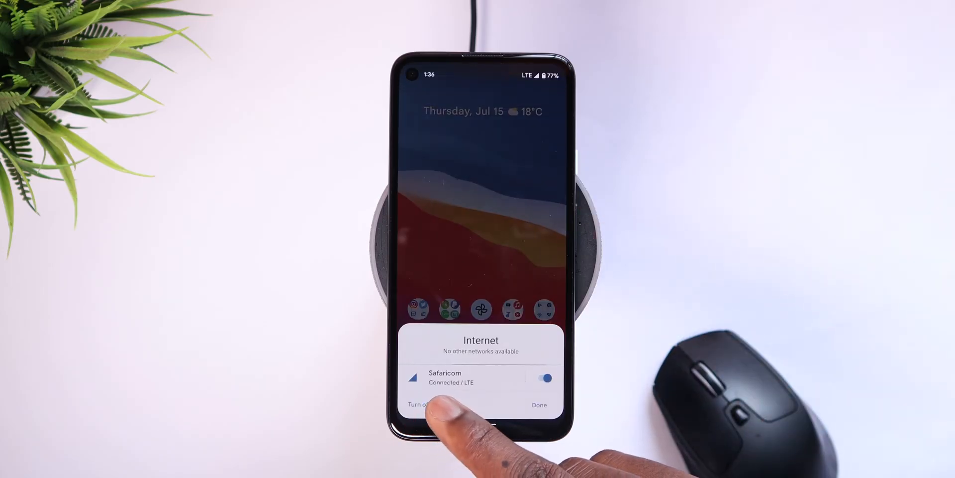
{"action": "left_click", "coordinate": [420, 404]}
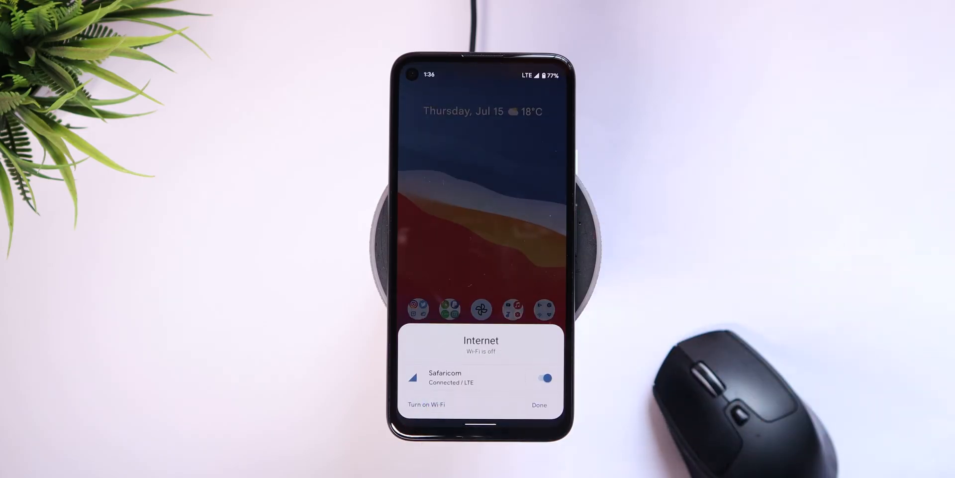
{"action": "left_click", "coordinate": [425, 404]}
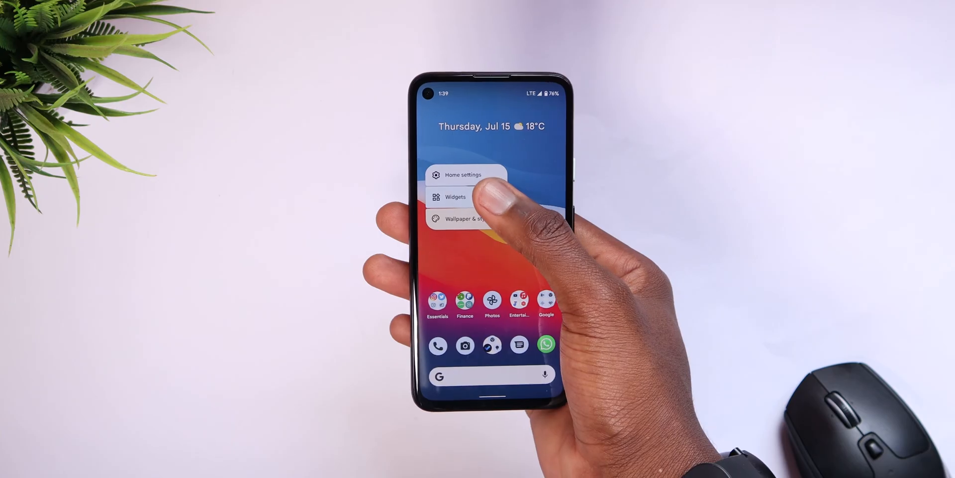
{"action": "left_click", "coordinate": [453, 197]}
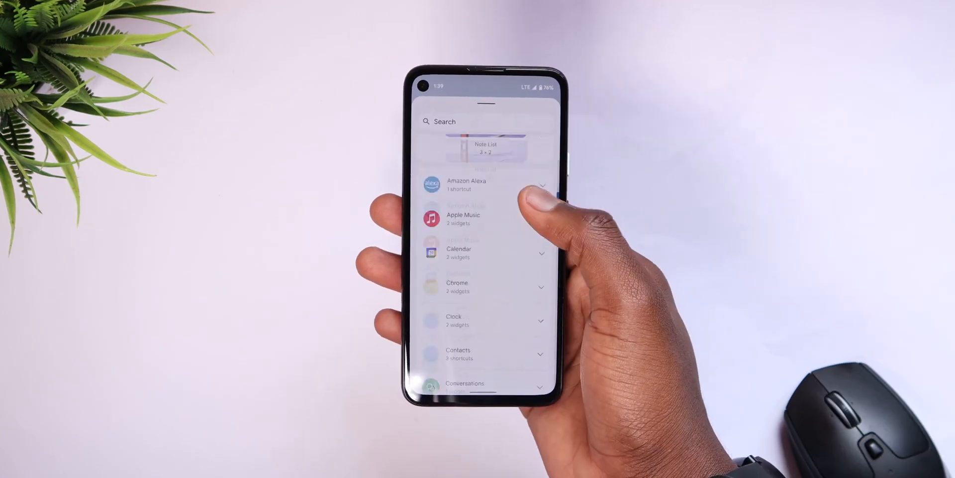